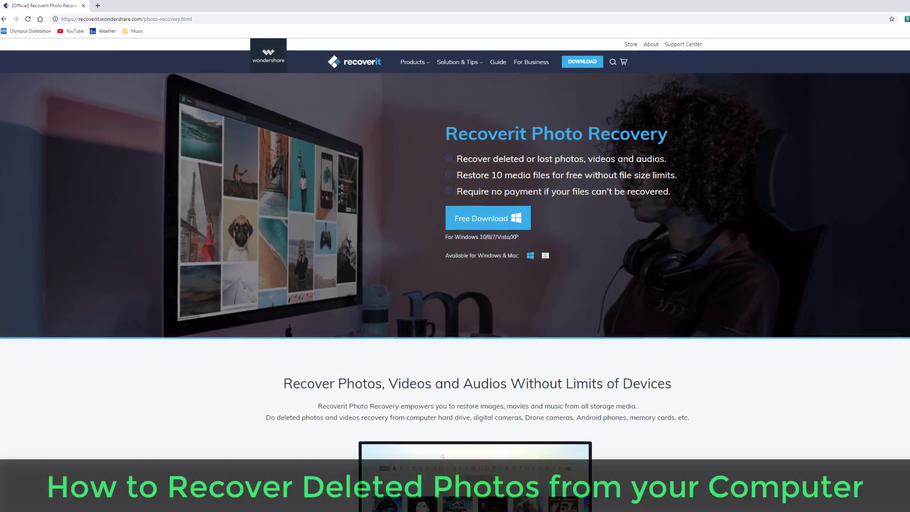
Launch Wondershare Recoverit Photo Recovery from its desktop shortcut
scroll(down, 3)
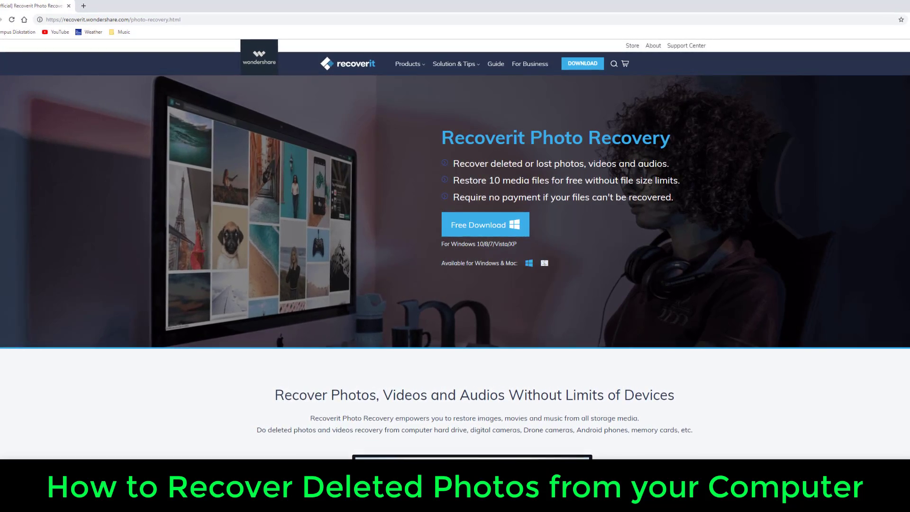
scroll(down, 3)
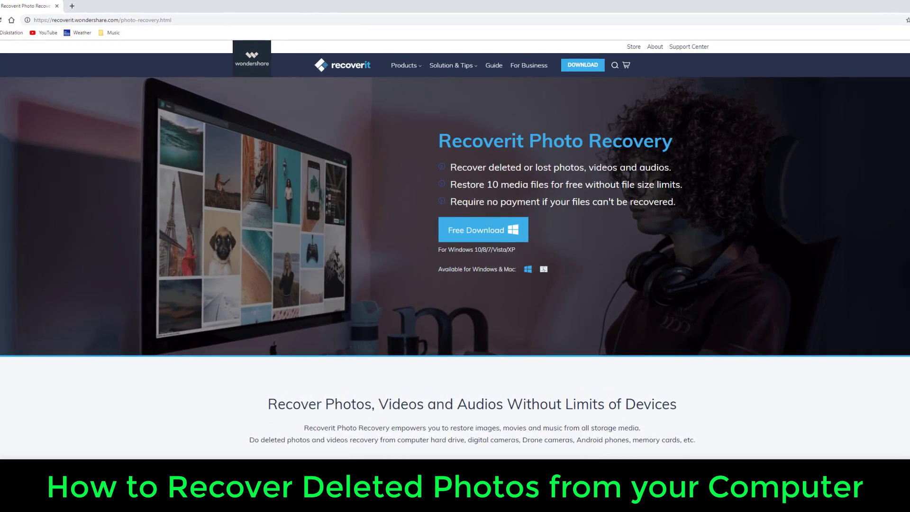
scroll(down, 3)
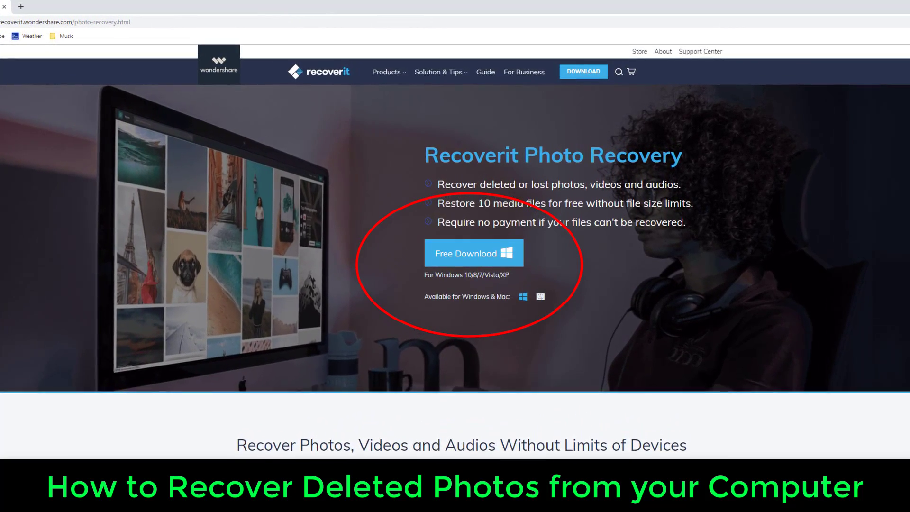
scroll(down, 3)
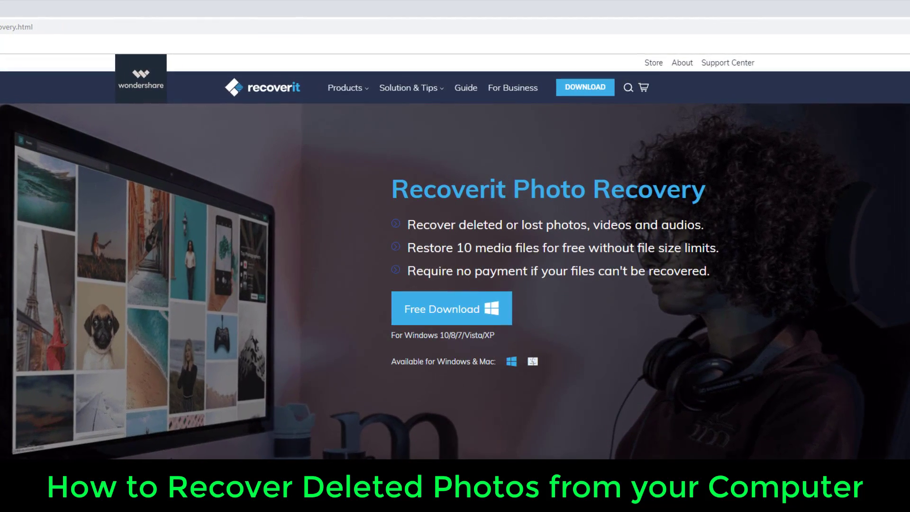
scroll(down, 3)
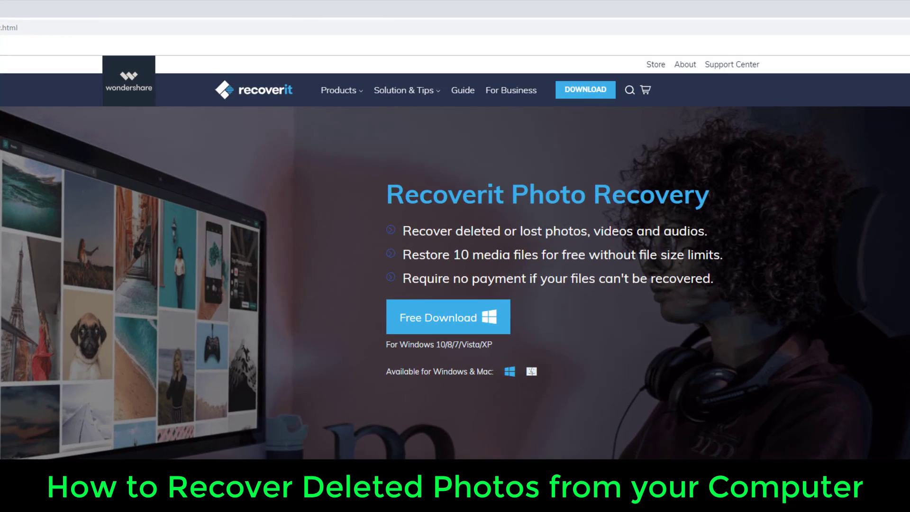
scroll(down, 3)
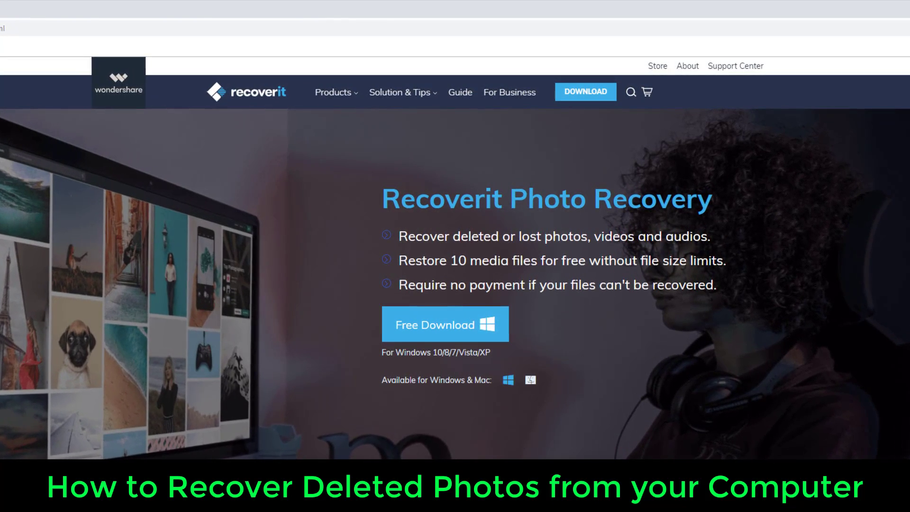
scroll(down, 3)
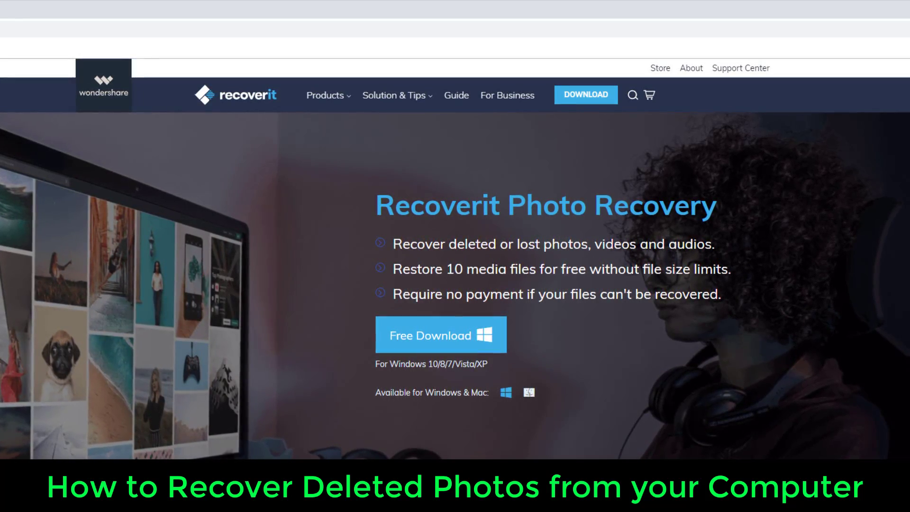
scroll(down, 3)
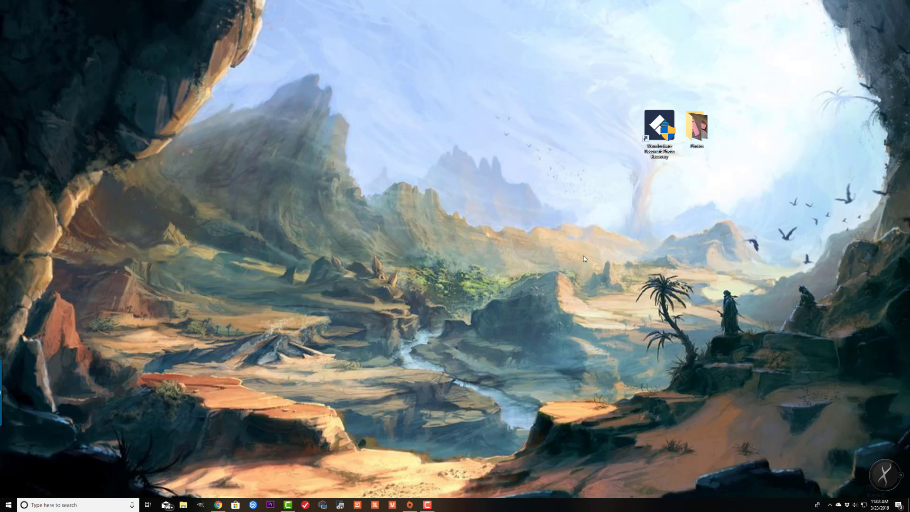
mouse_move(659, 125)
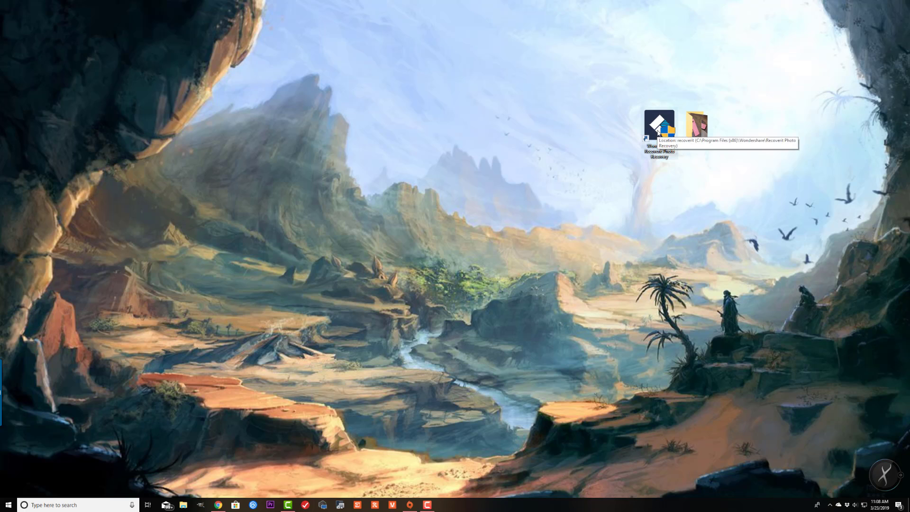
mouse_move(501, 231)
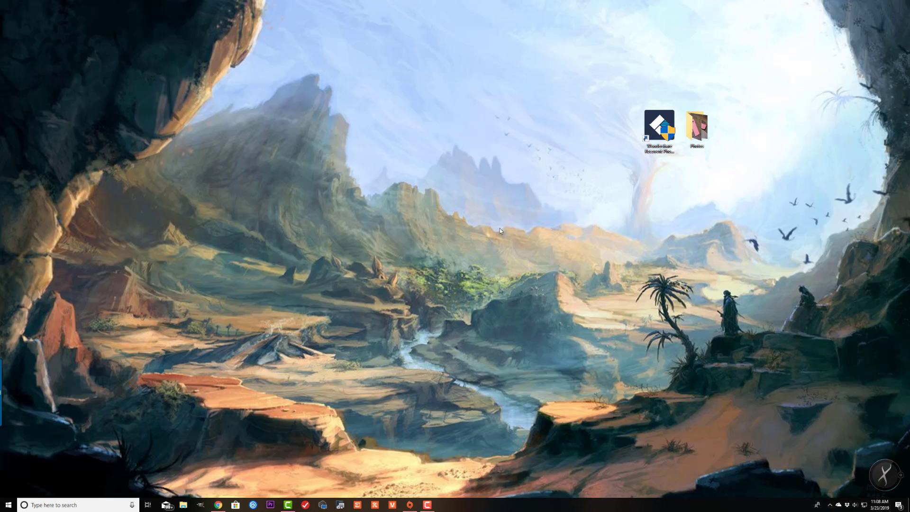
mouse_move(506, 227)
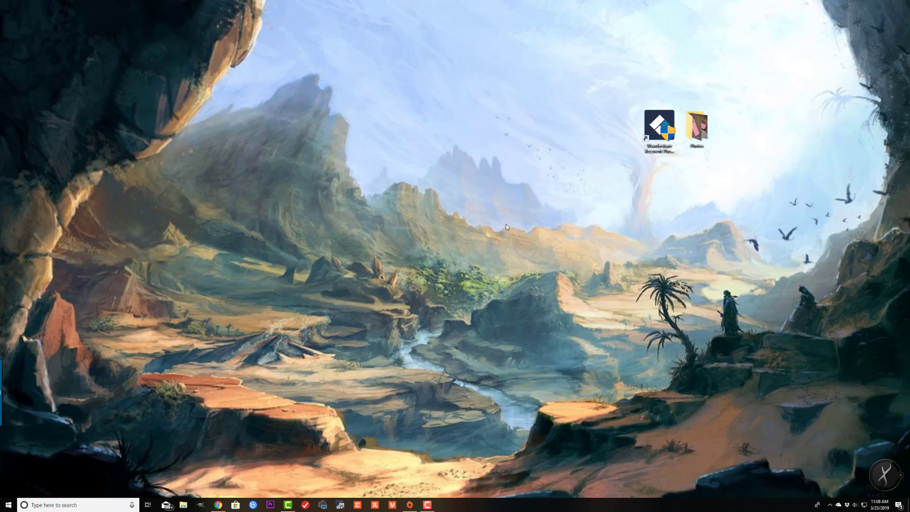
double_click(659, 127)
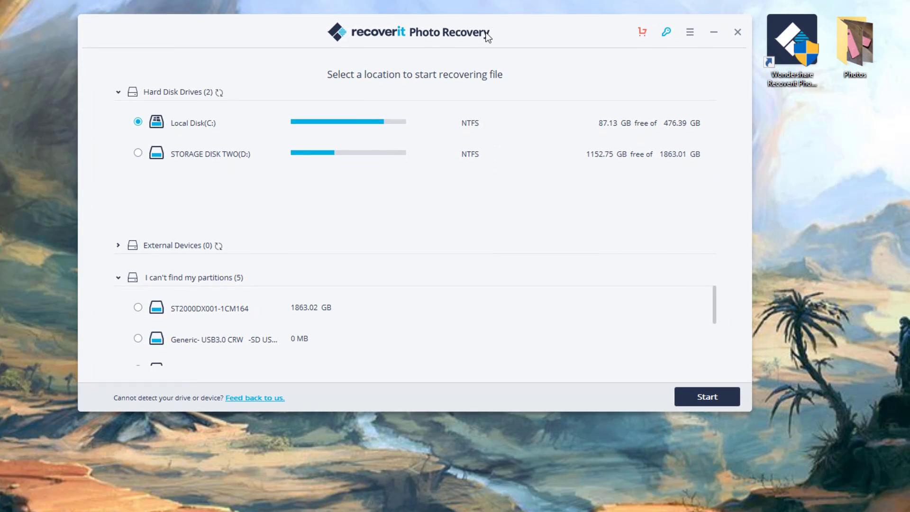
mouse_move(479, 43)
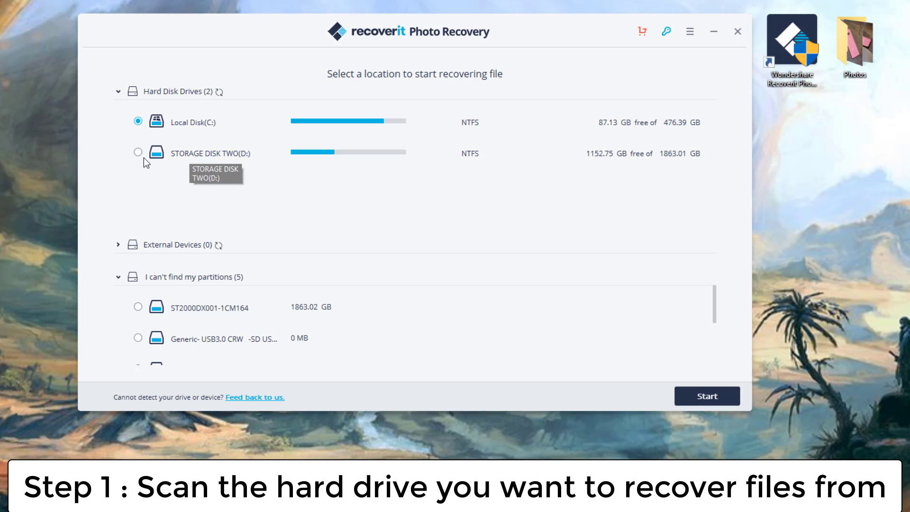
Start scanning STORAGE DISK TWO (D:) for lost photos
click(138, 153)
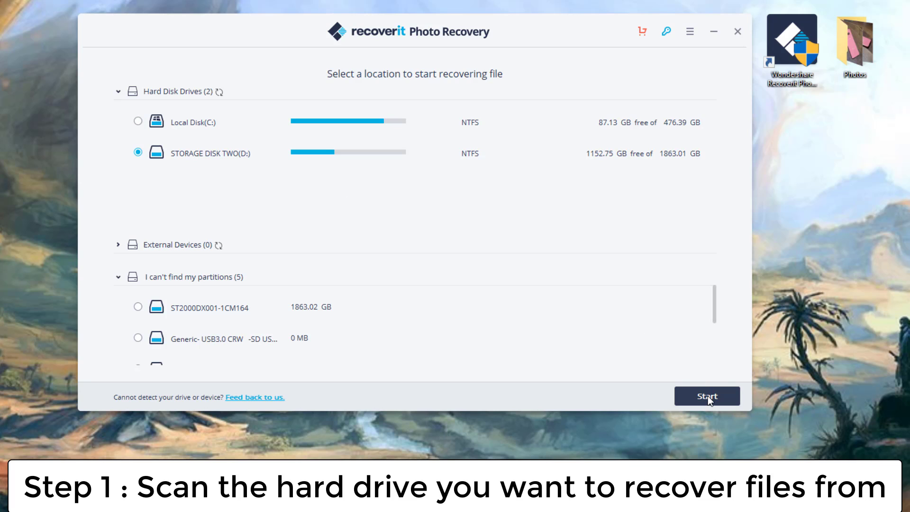
click(707, 396)
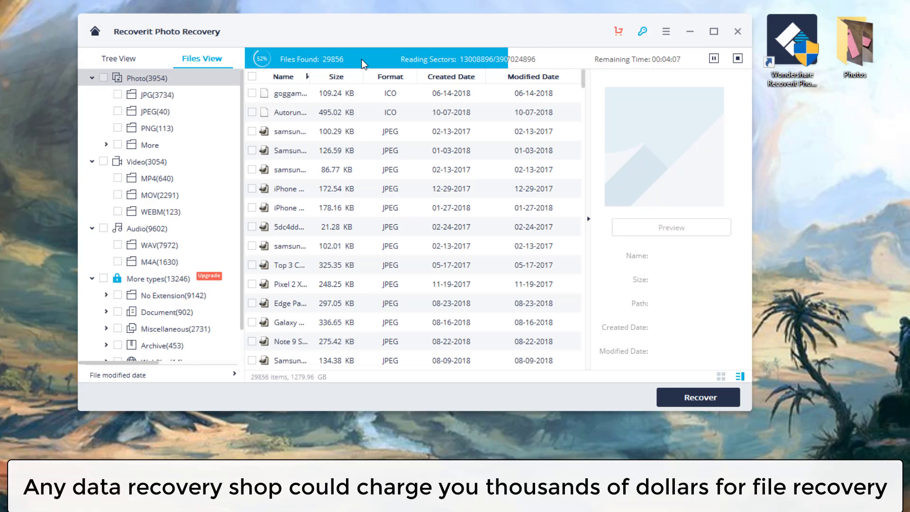
mouse_move(193, 85)
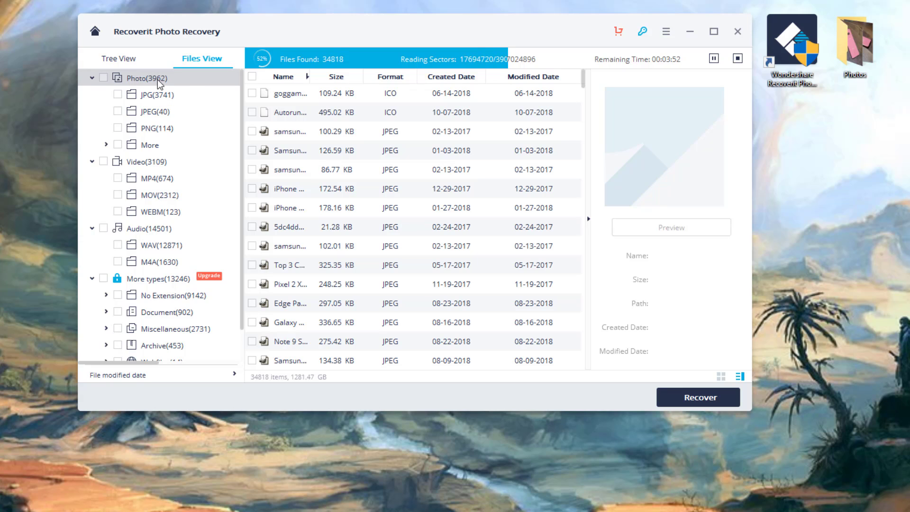
Filter found photos to JPEG, preview the BIXBY and Fast Charge 2.0 photos, then stop the scan
click(155, 111)
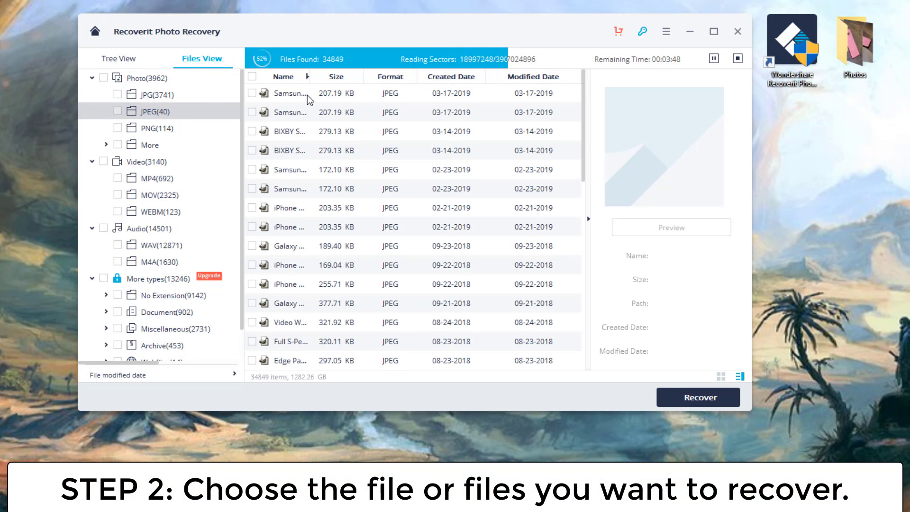
click(290, 93)
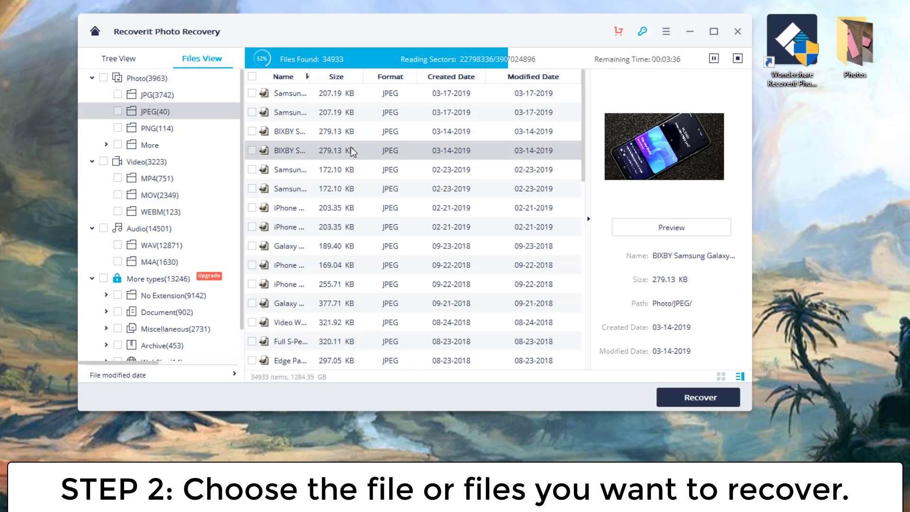
click(290, 93)
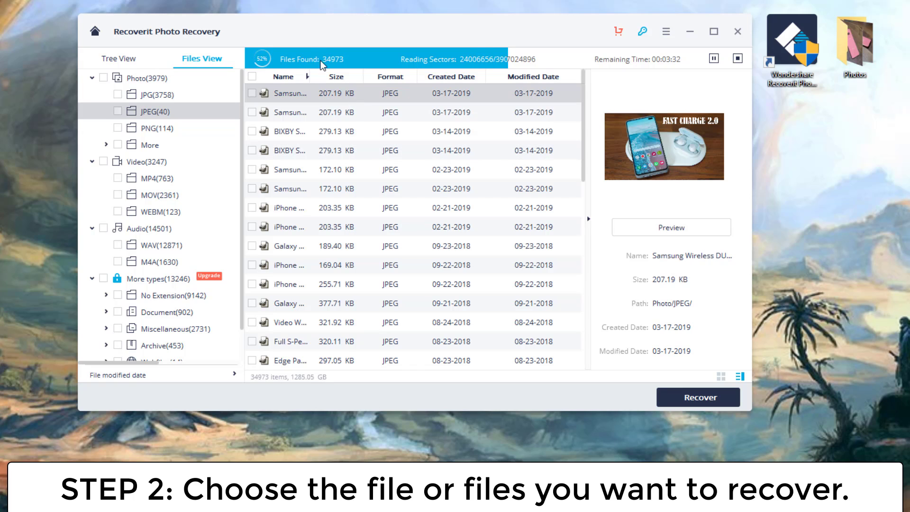
click(736, 58)
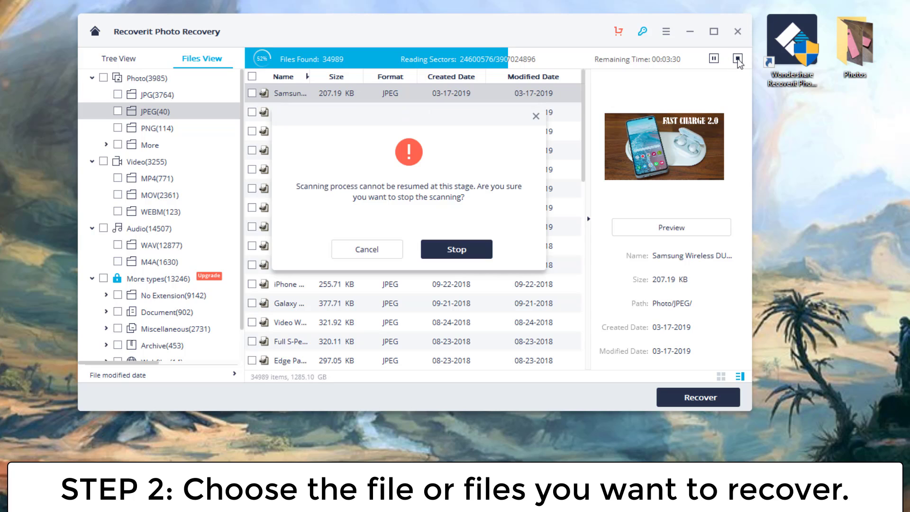
Confirm stopping the scan to show the enlarged photo preview
click(367, 249)
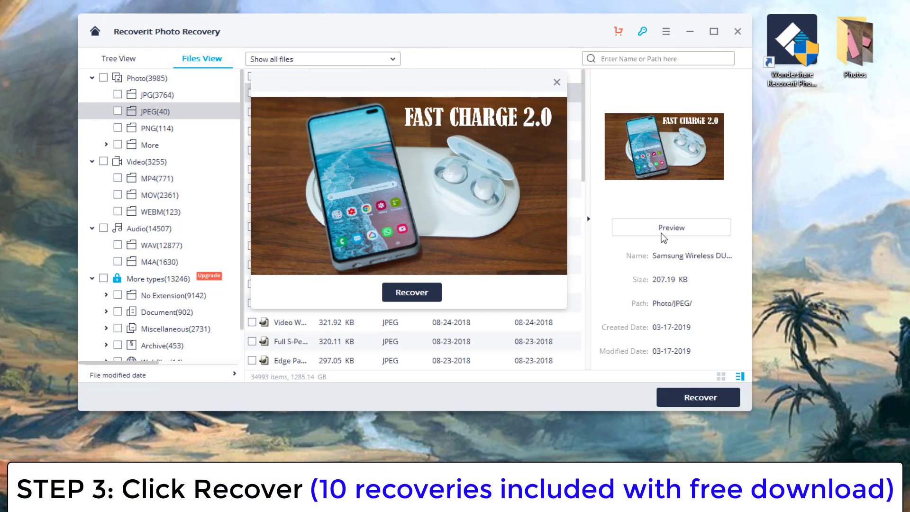
mouse_move(411, 87)
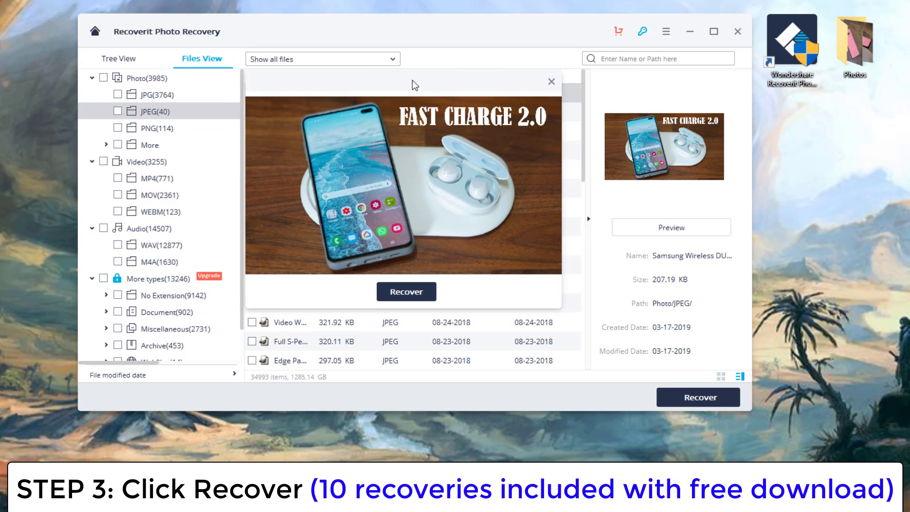
mouse_move(441, 145)
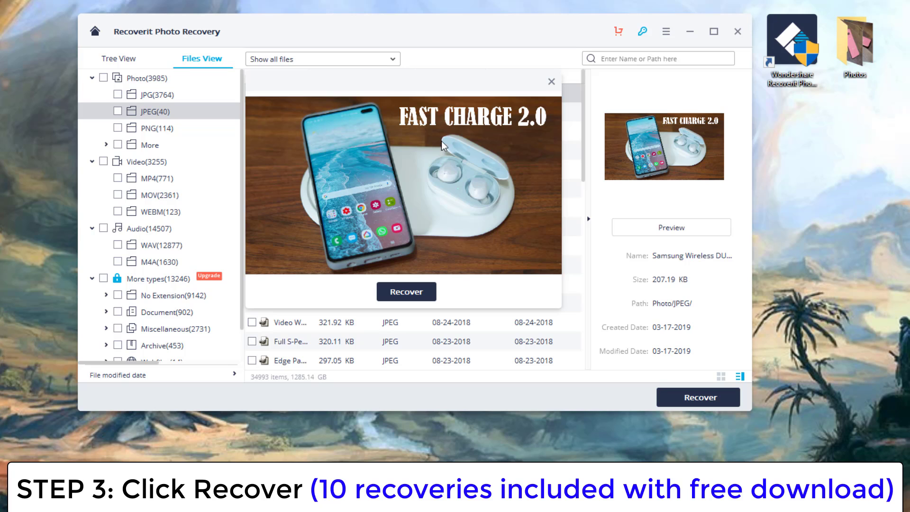
Recover the previewed Samsung photo, continuing with the free version
click(406, 291)
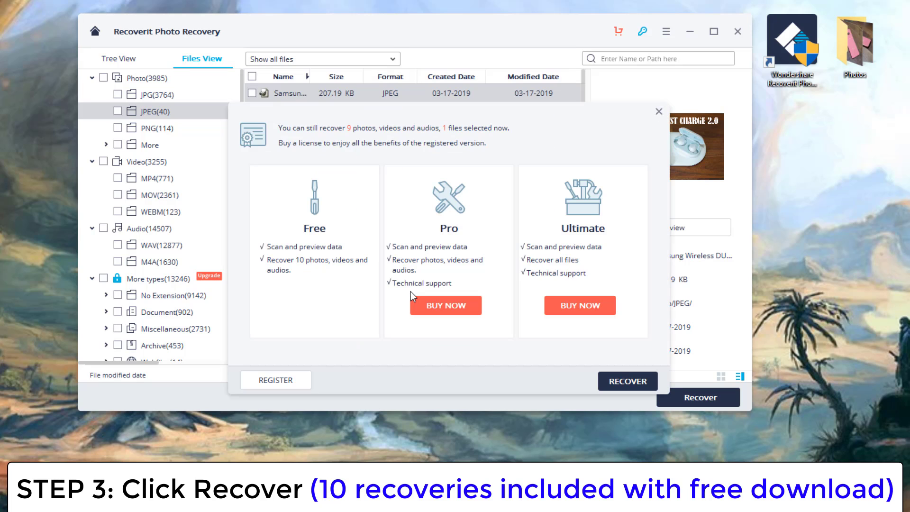
mouse_move(323, 219)
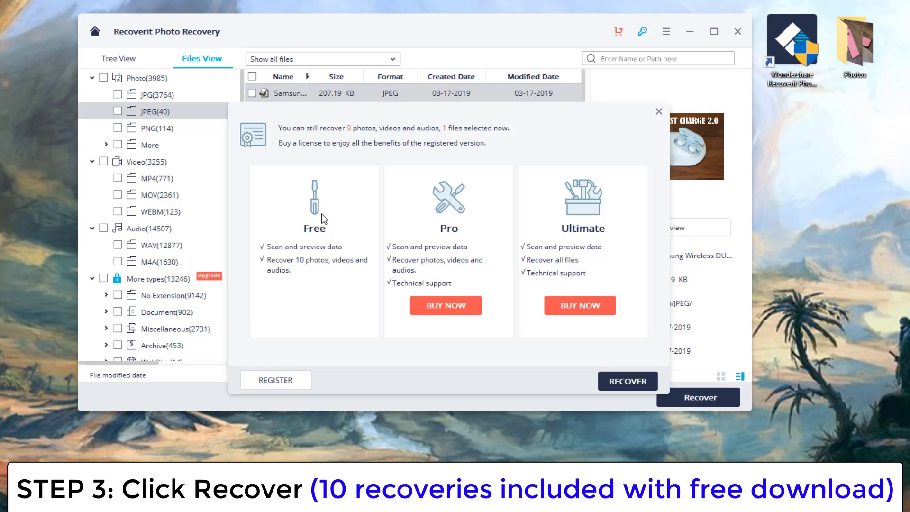
mouse_move(316, 272)
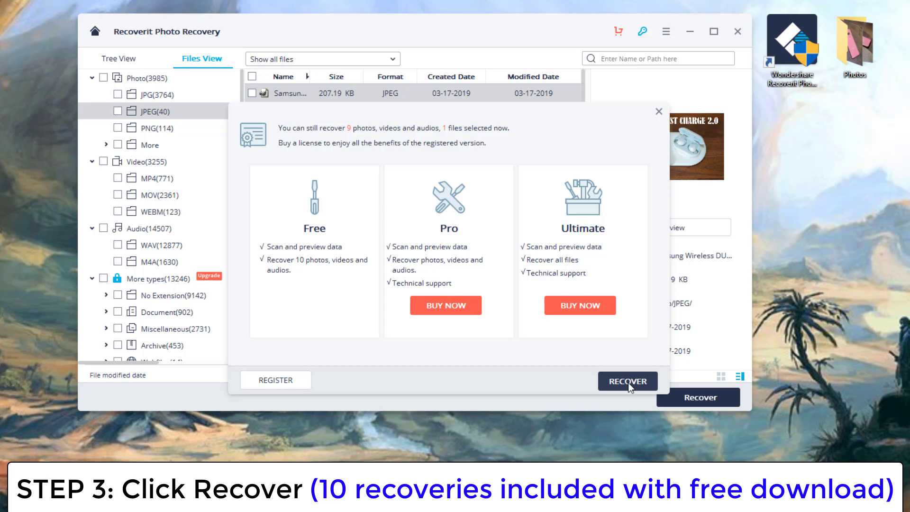
click(628, 381)
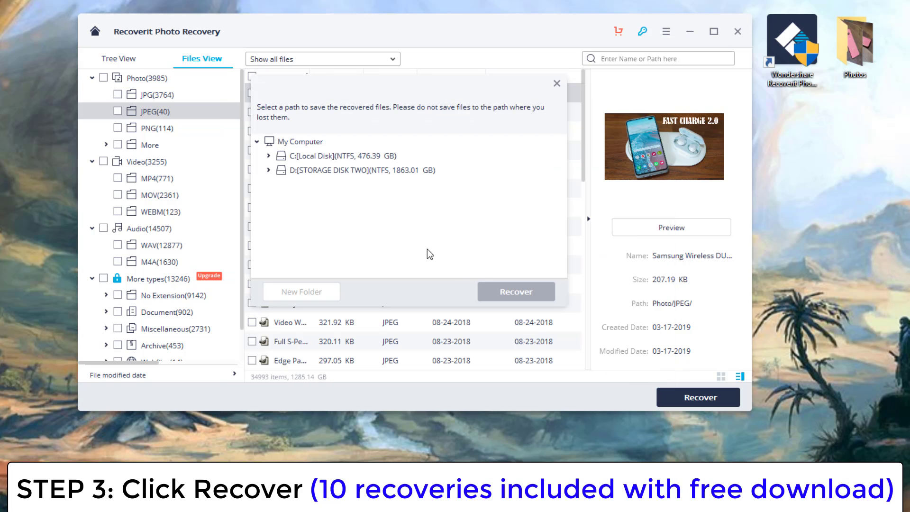
Save the recovered photo into the Desktop folder on drive C:
click(303, 141)
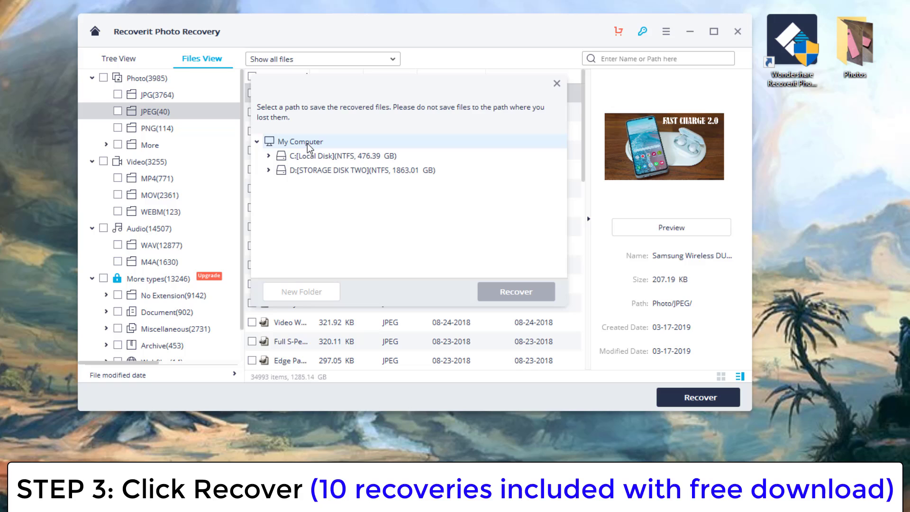
mouse_move(306, 148)
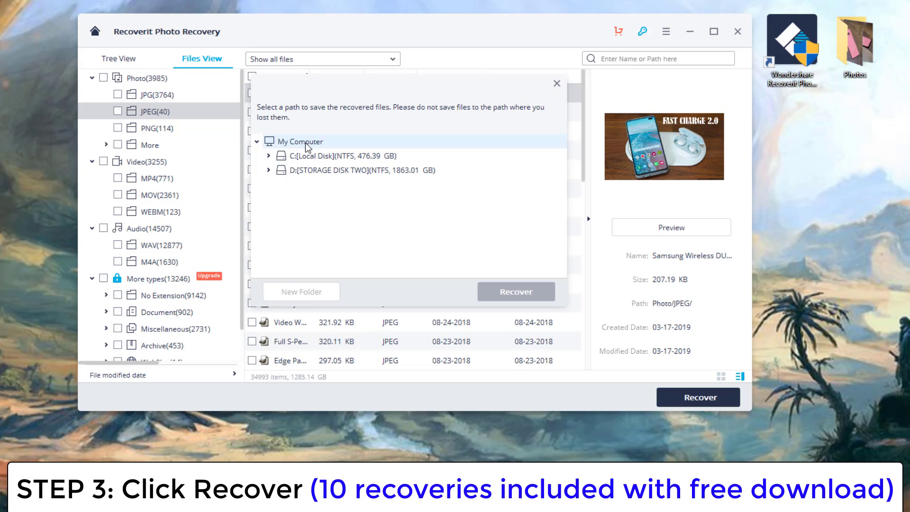
click(269, 156)
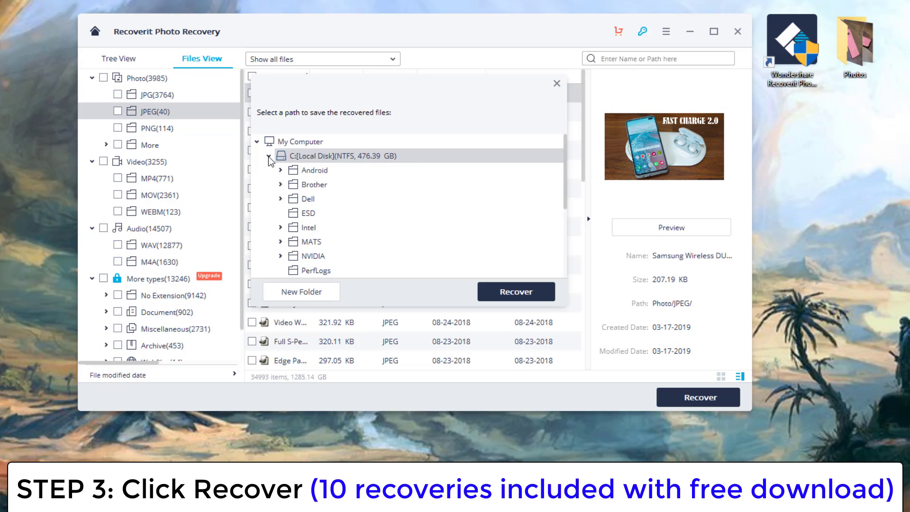
scroll(down, 3)
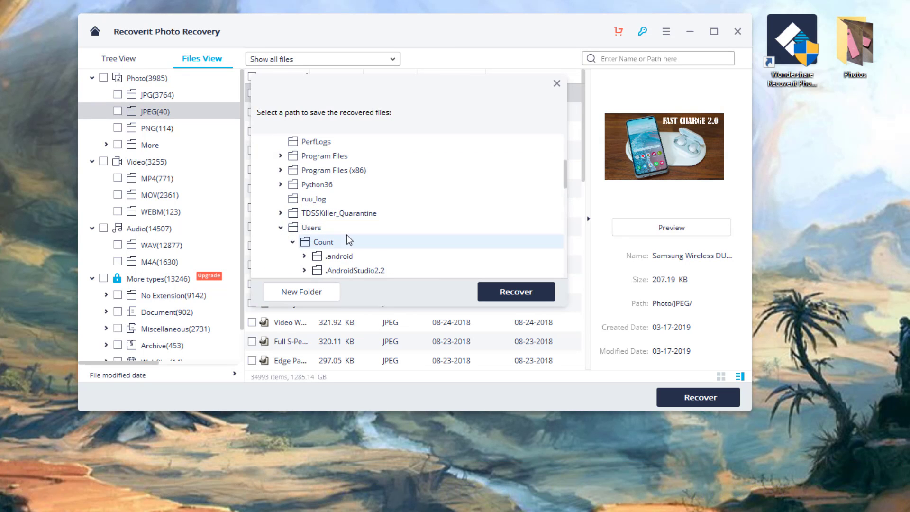
scroll(down, 3)
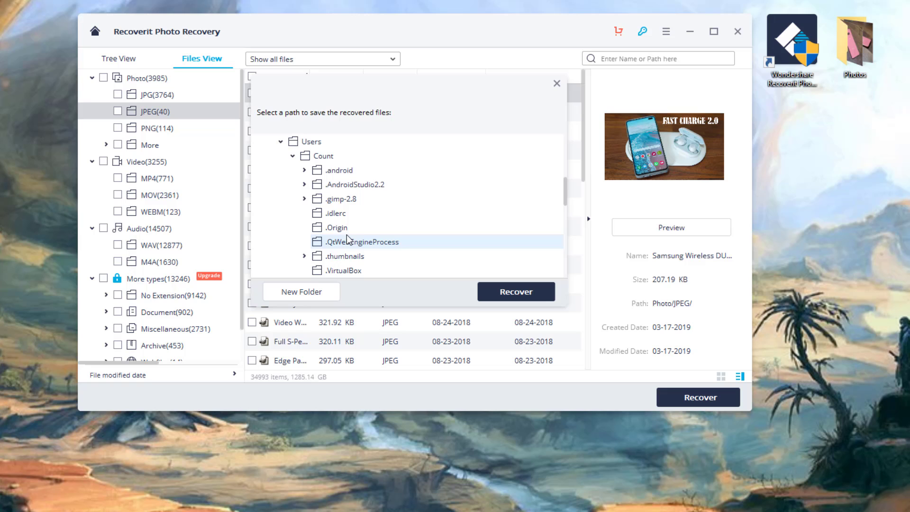
scroll(down, 3)
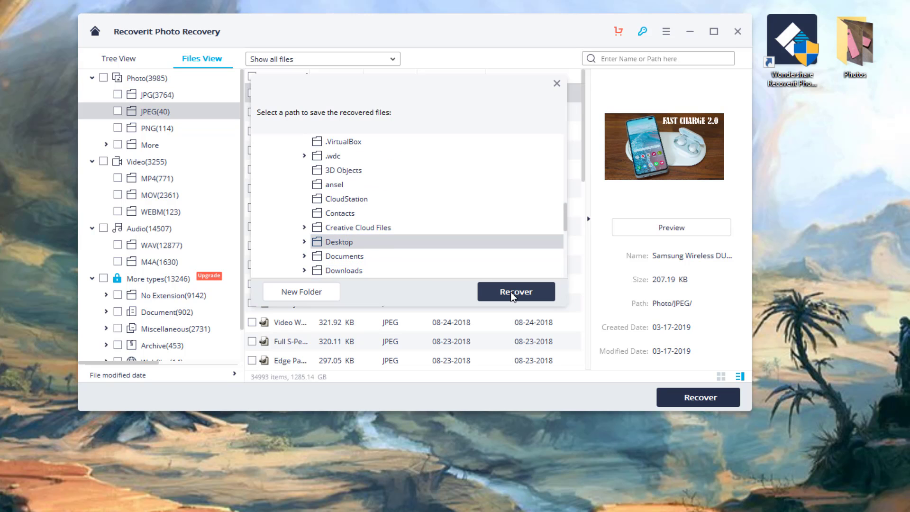
click(515, 291)
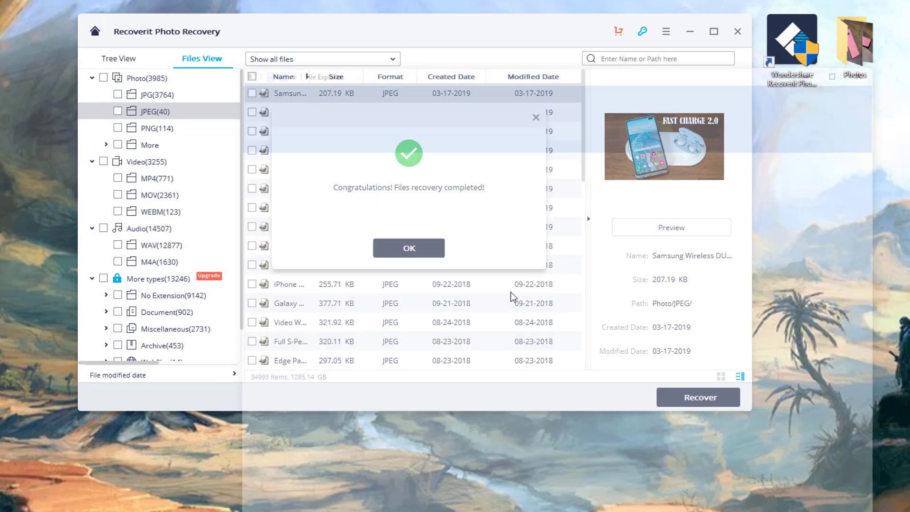
Dismiss the 'Files recovery completed' message
click(408, 247)
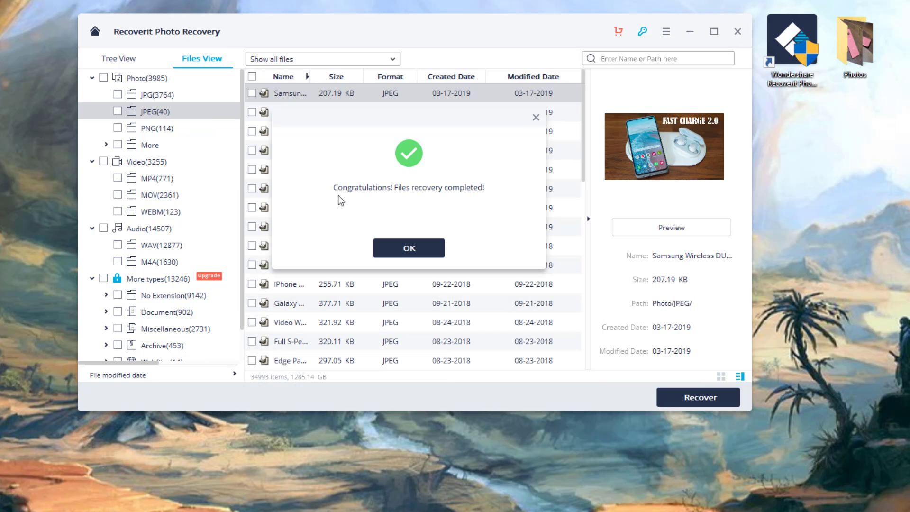
mouse_move(478, 202)
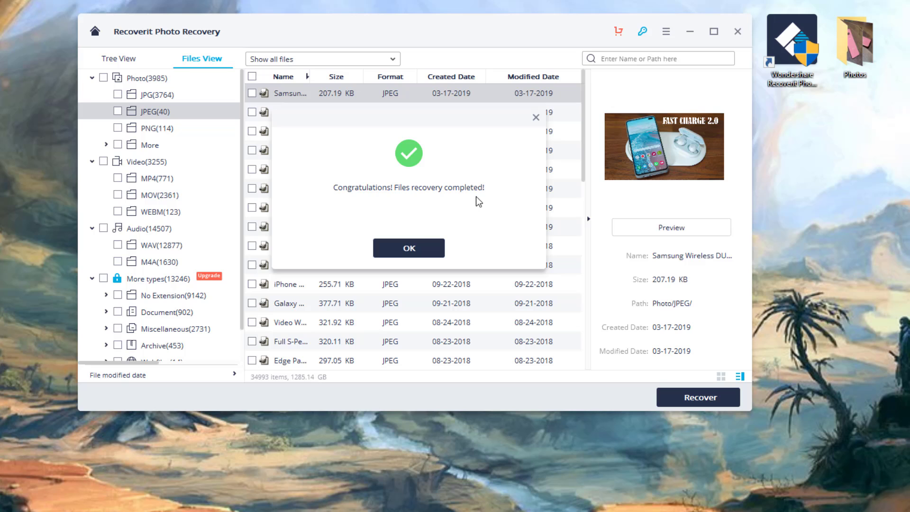
click(408, 248)
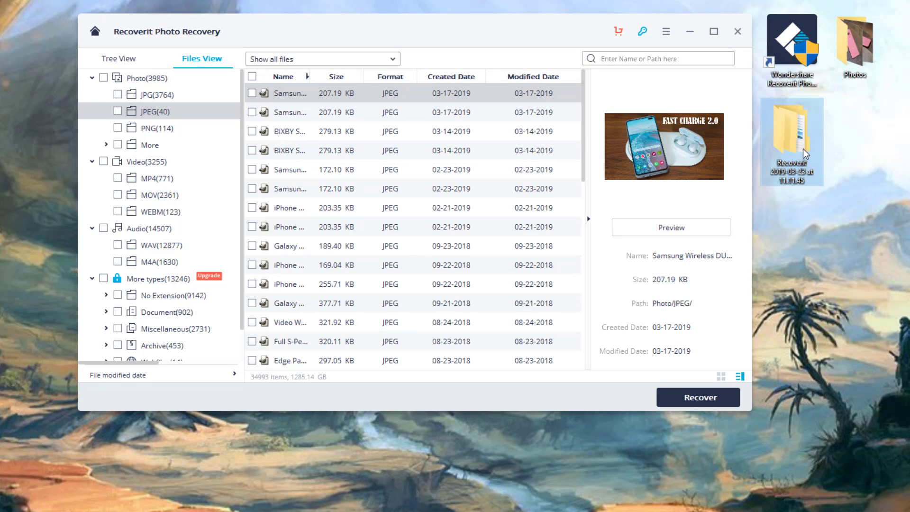
double_click(791, 134)
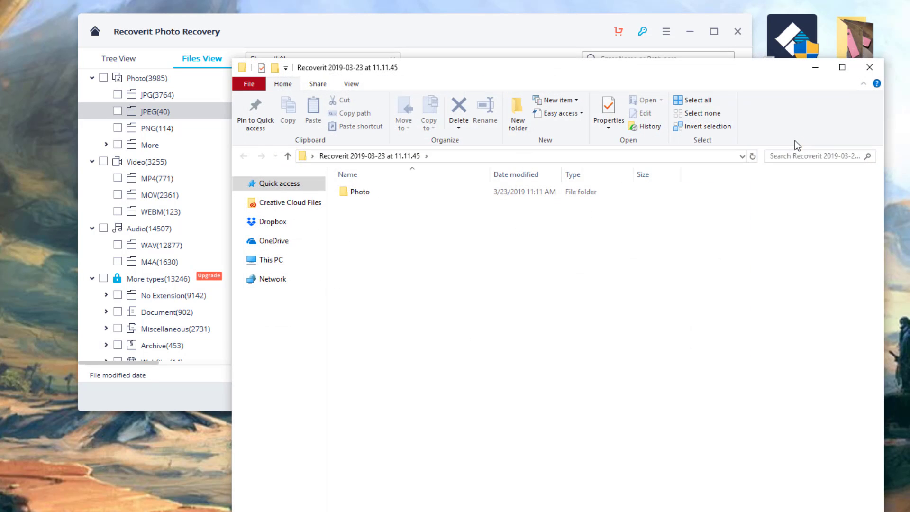
double_click(360, 191)
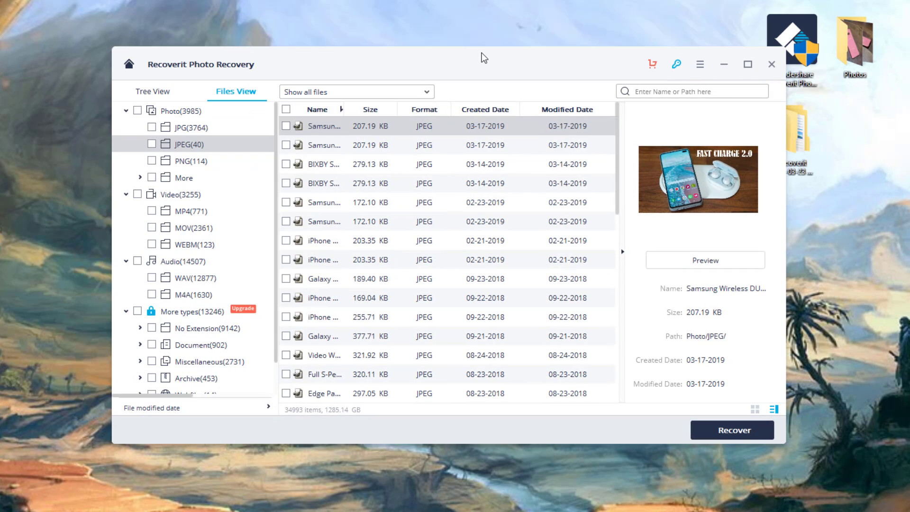
mouse_move(479, 60)
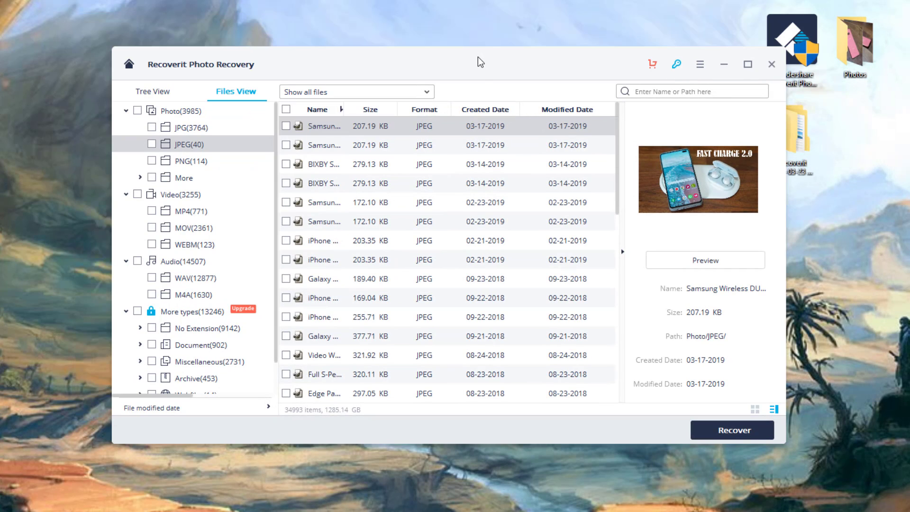
Move the Recoverit window up and to the left on the desktop
drag(479, 63, 444, 30)
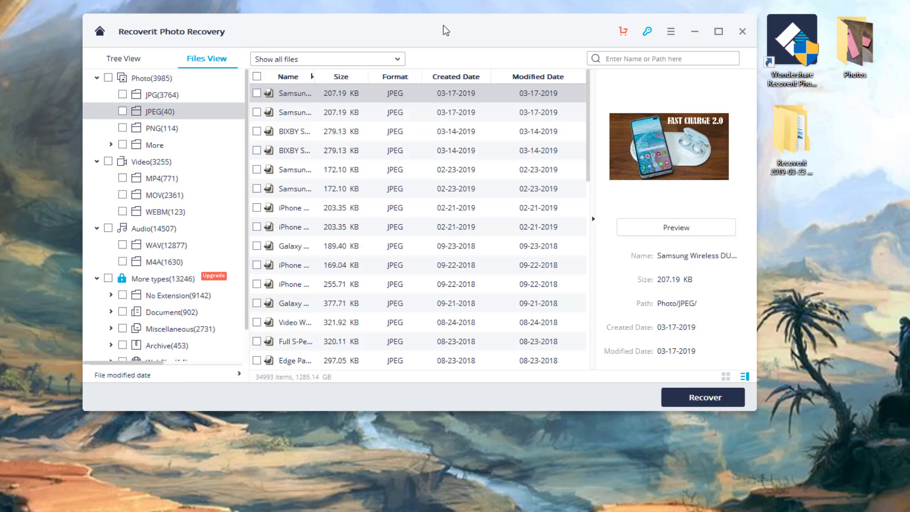
mouse_move(443, 31)
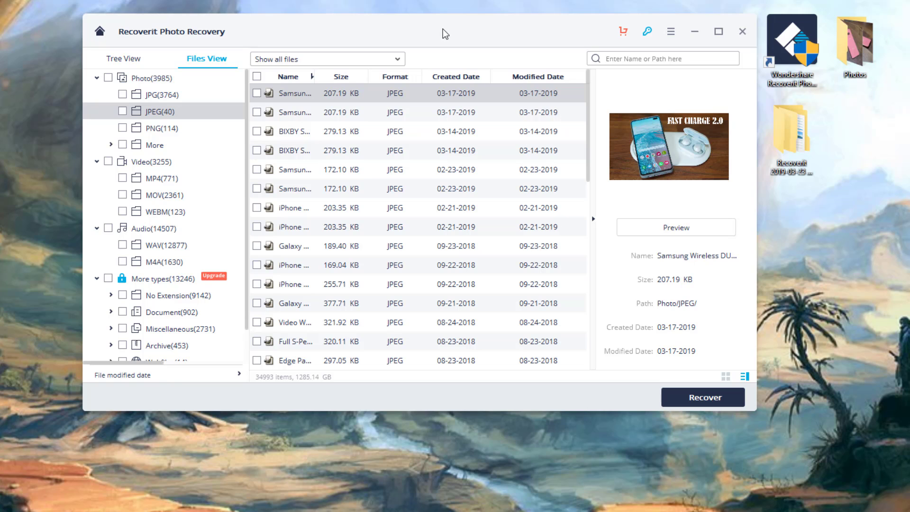
mouse_move(155, 43)
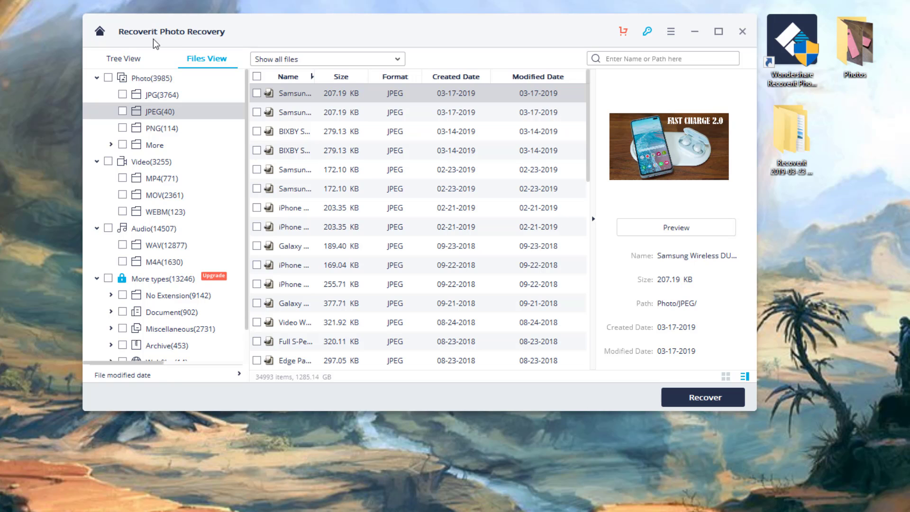
mouse_move(472, 27)
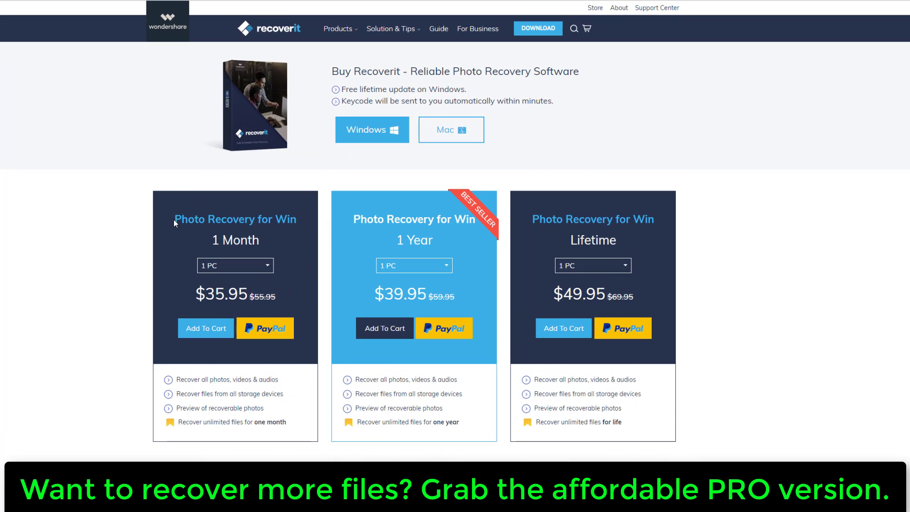
Look over the Photo Recovery for Win plans, highlighting 'Month' in the first plan
double_click(235, 240)
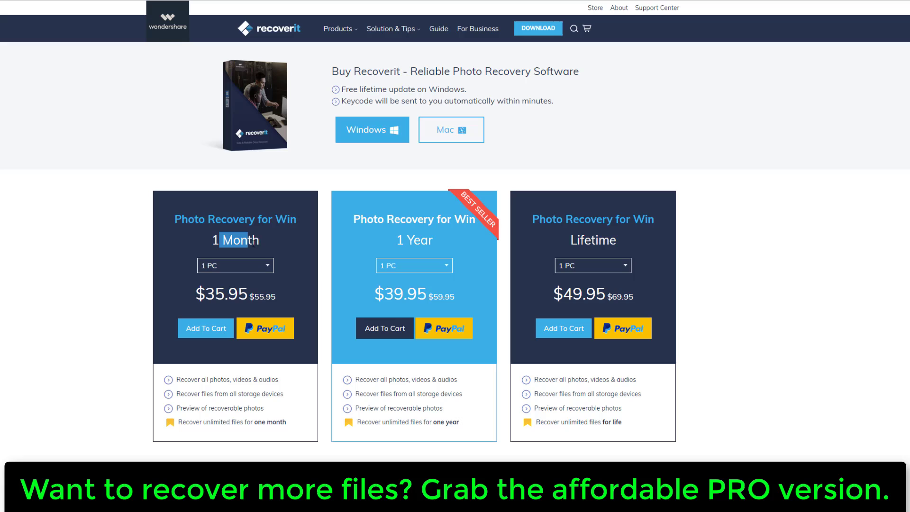